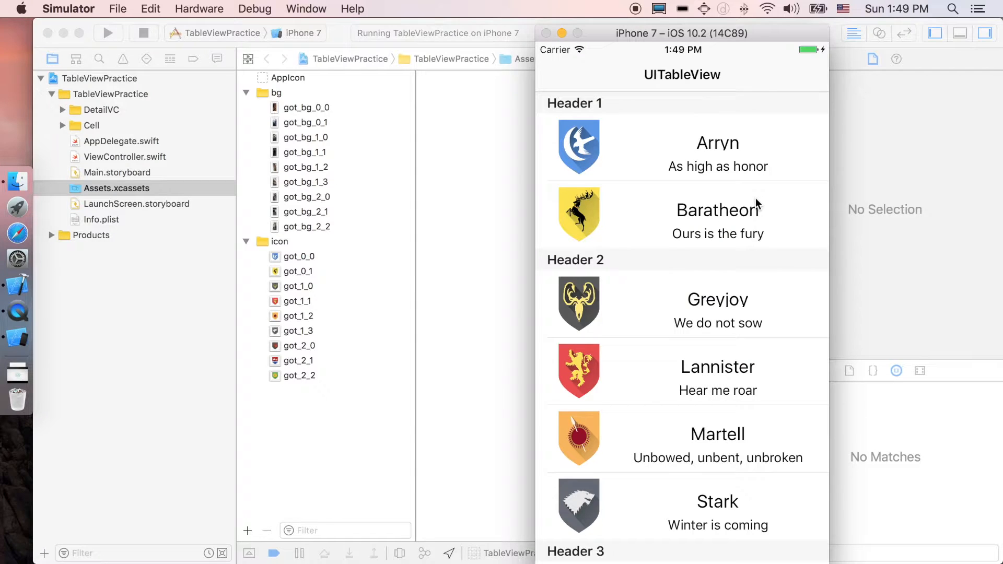
mouse_move(788, 161)
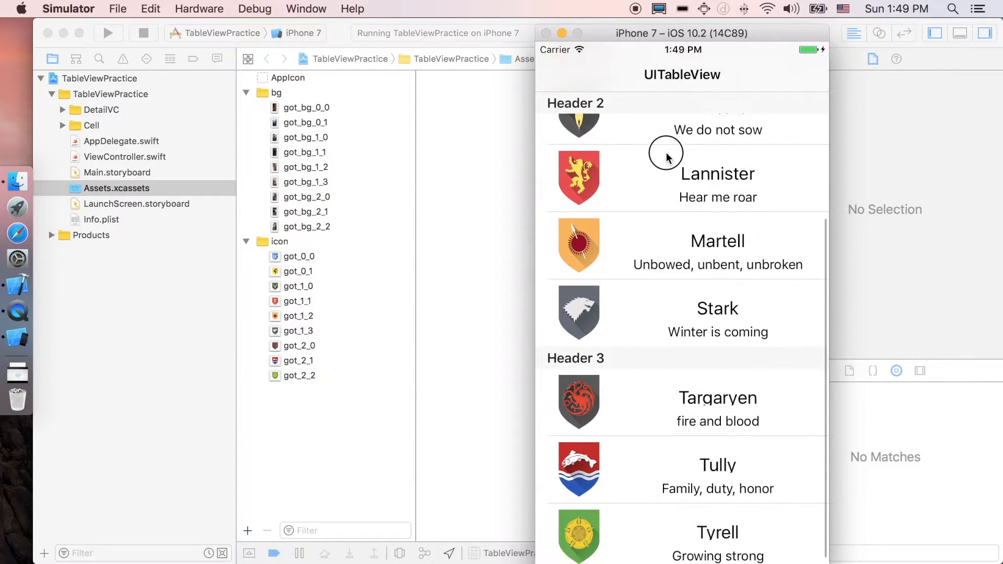
Open TableViewPractice.xcodeproj from Finder and show ViewController.swift with the houseData and wordsData arrays.
scroll(up, 3)
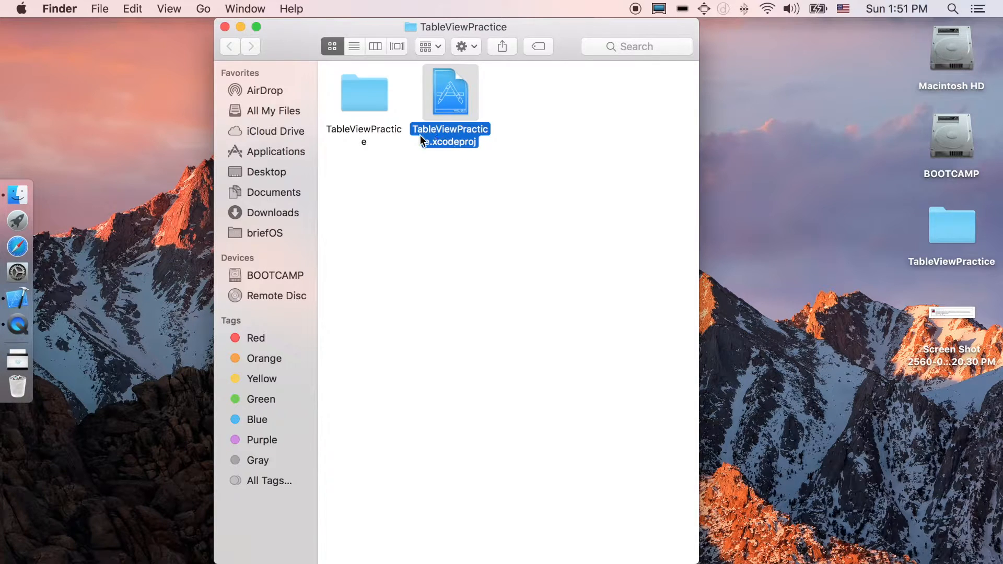
double_click(449, 93)
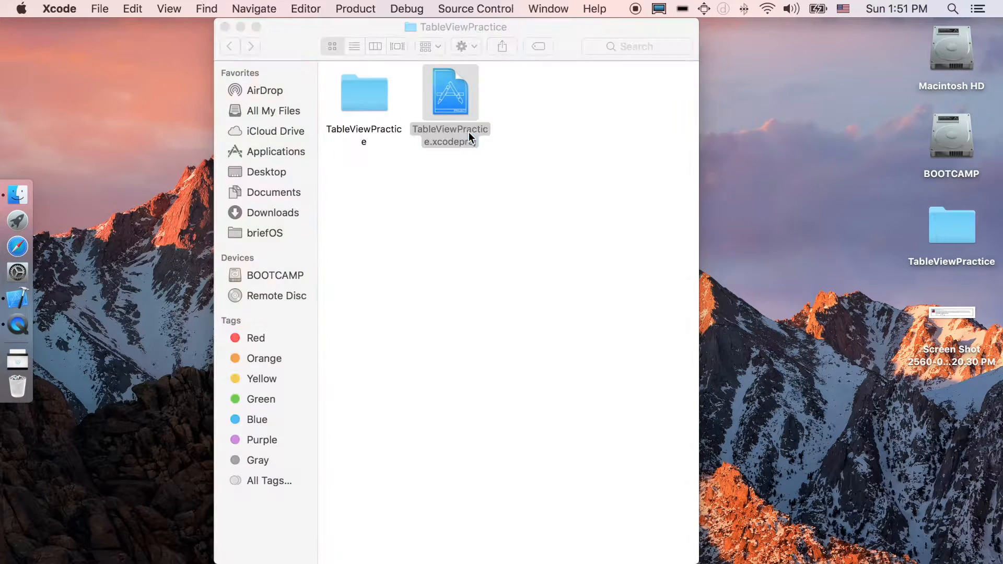
double_click(450, 93)
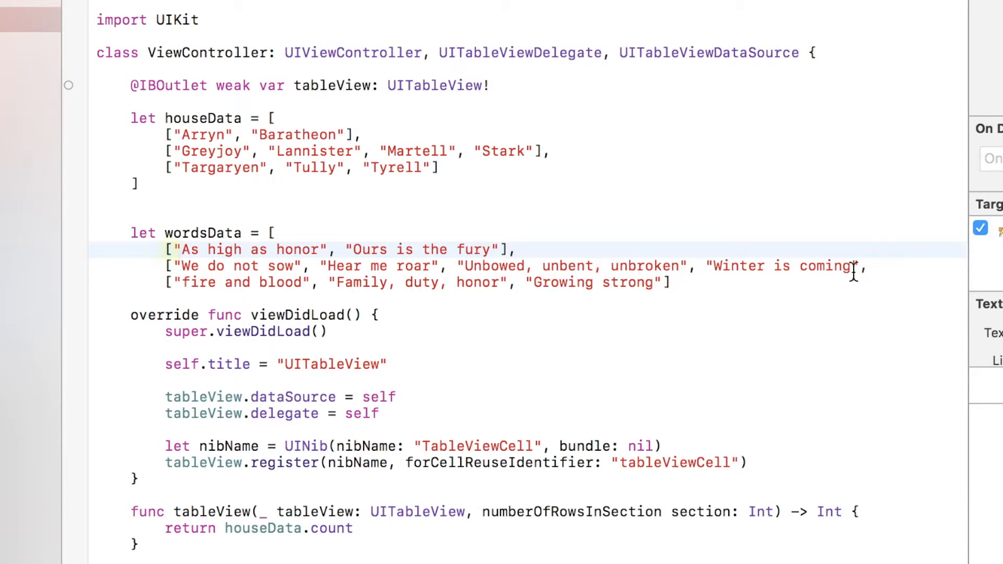
key(Return)
text(])
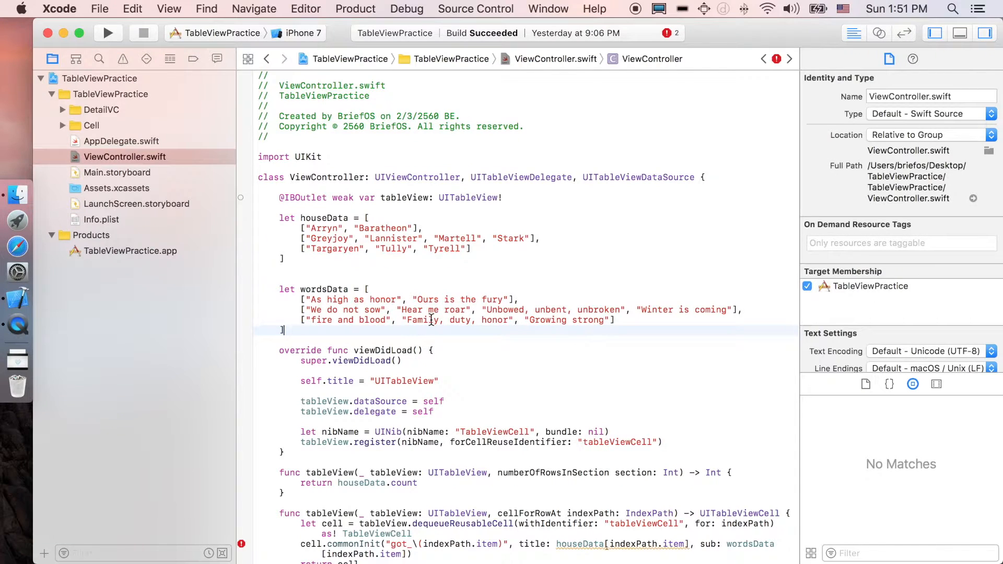
In Assets.xcassets, rename the first background image sets to got_bg_0_0, got_bg_0_1 style names.
click(116, 188)
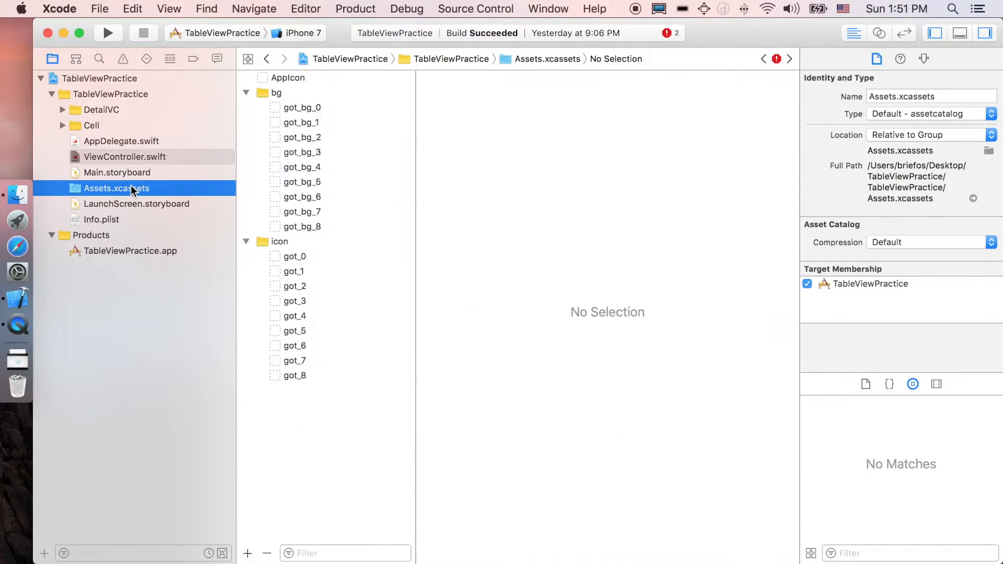
click(301, 107)
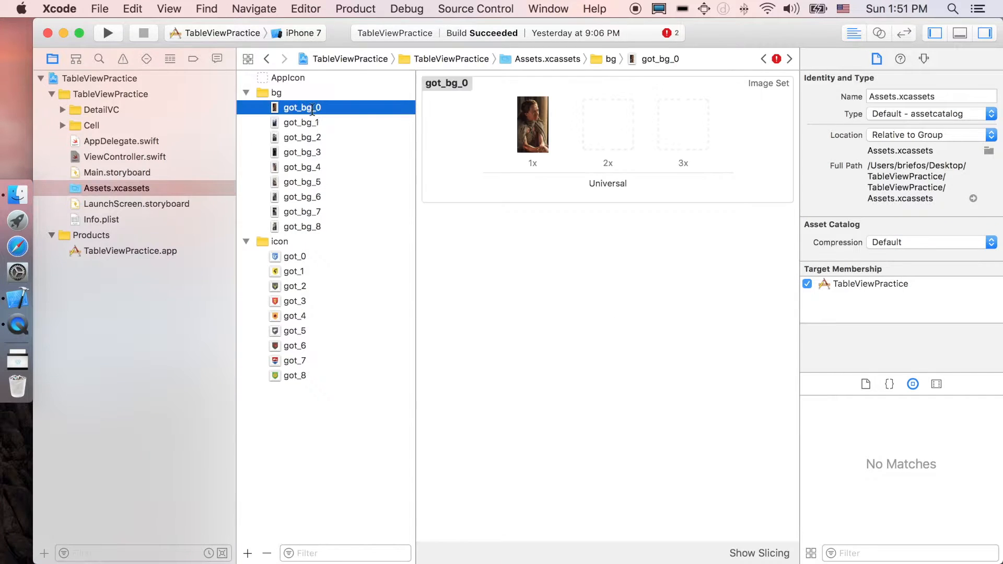
double_click(301, 108)
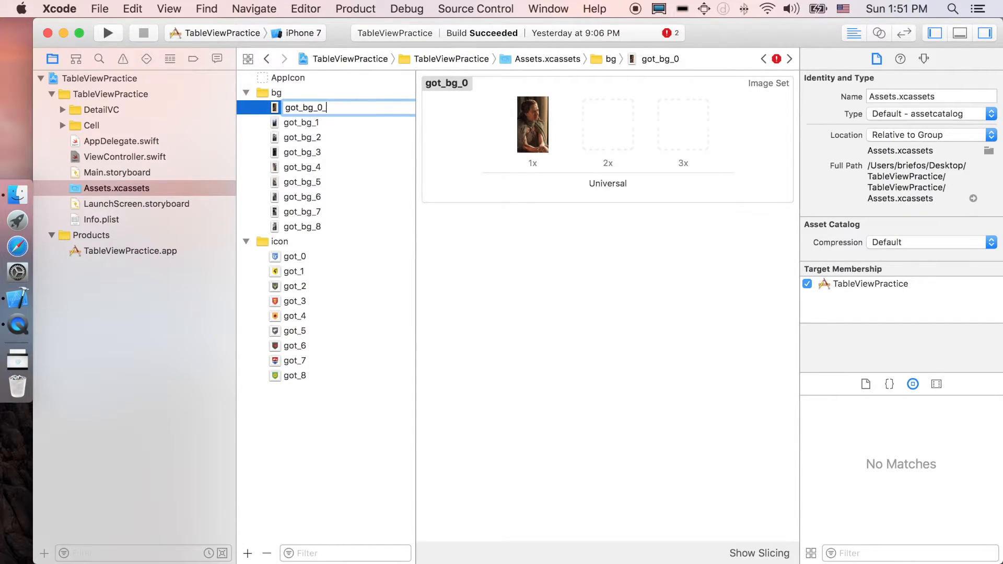
text(1)
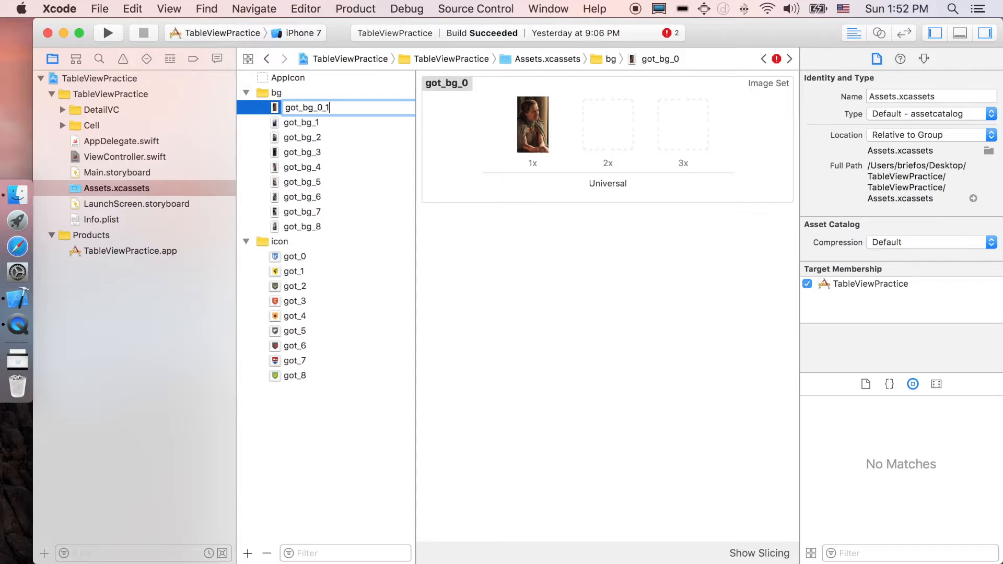
click(301, 122)
text(0_2)
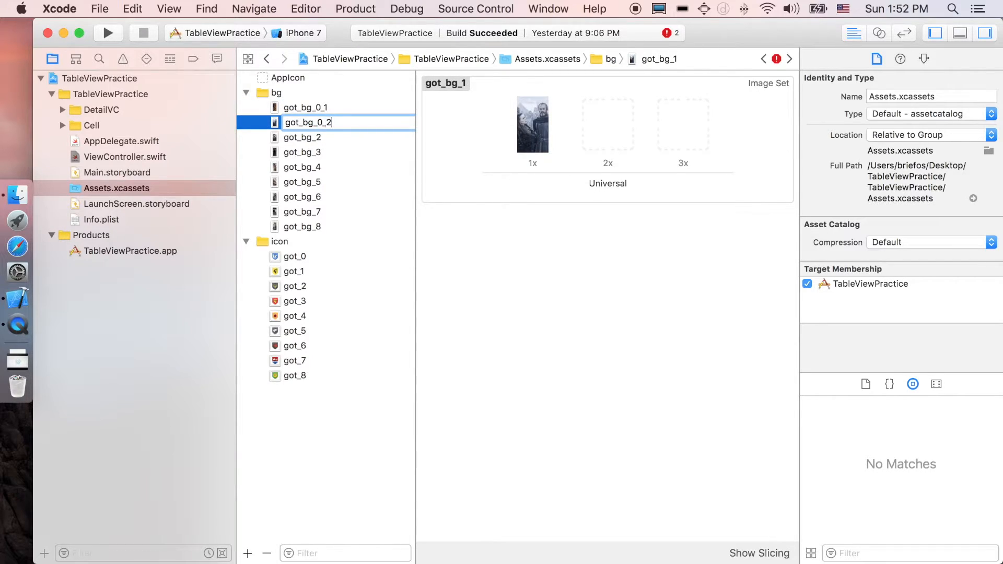
click(307, 106)
text(1_0)
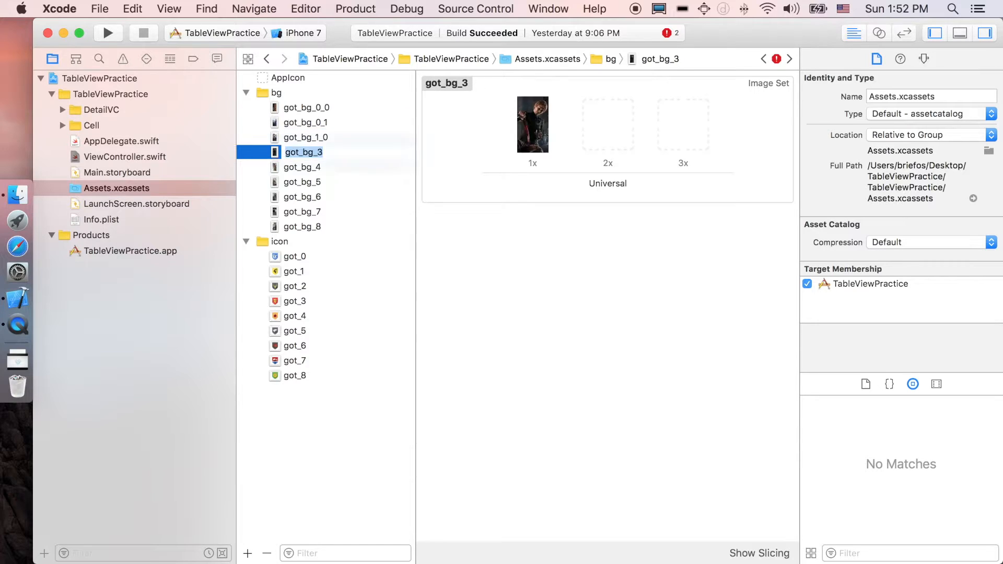
Rename got_bg_3, got_bg_5 and got_bg_8 to section_row names and start on the icon sets as got_0_0.
click(302, 167)
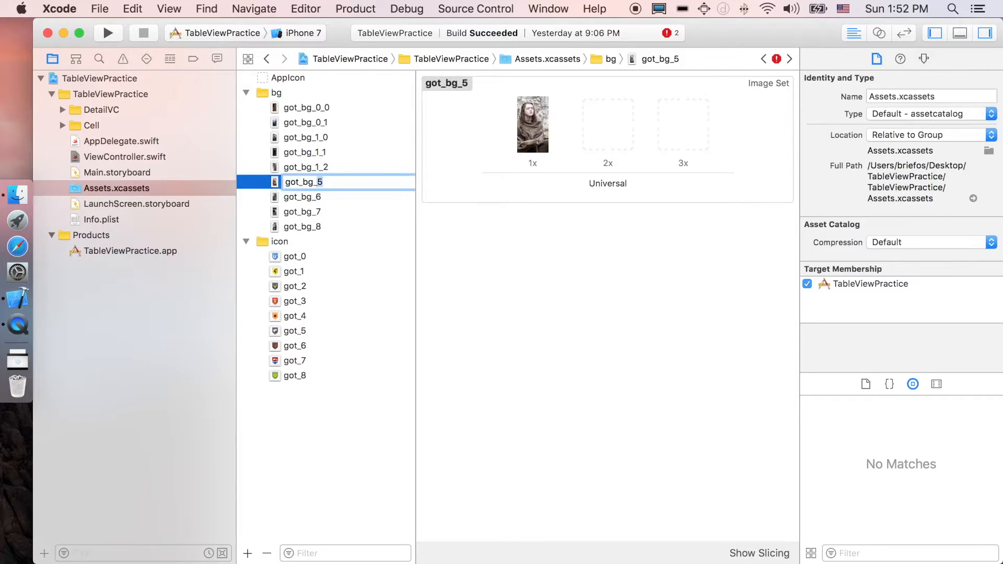
click(302, 196)
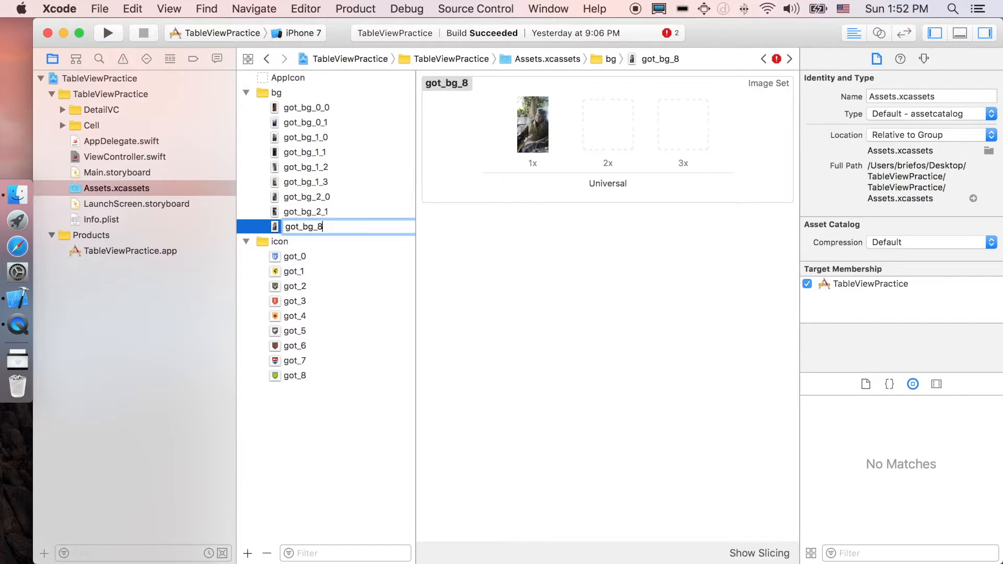
click(295, 257)
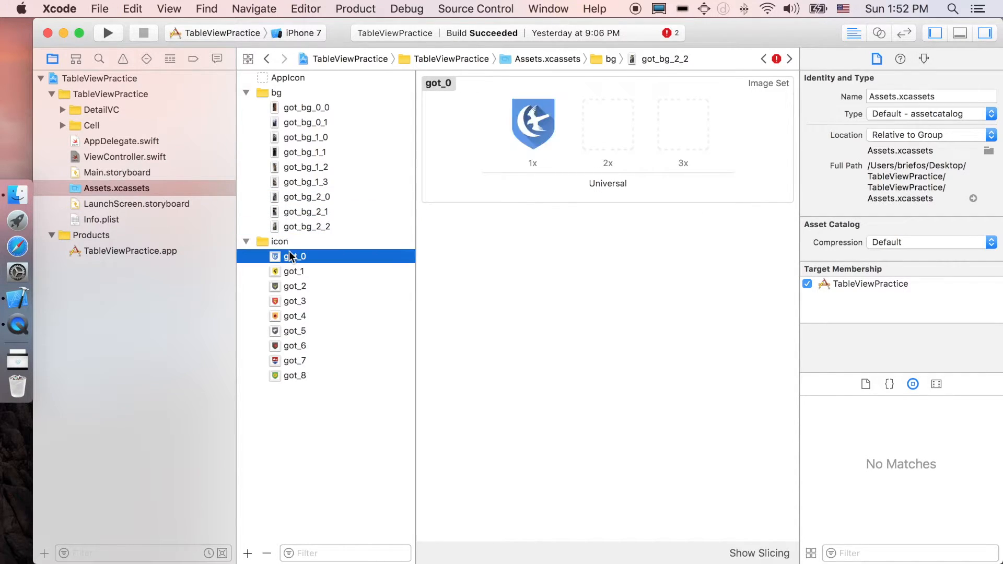
double_click(295, 256)
text(_0)
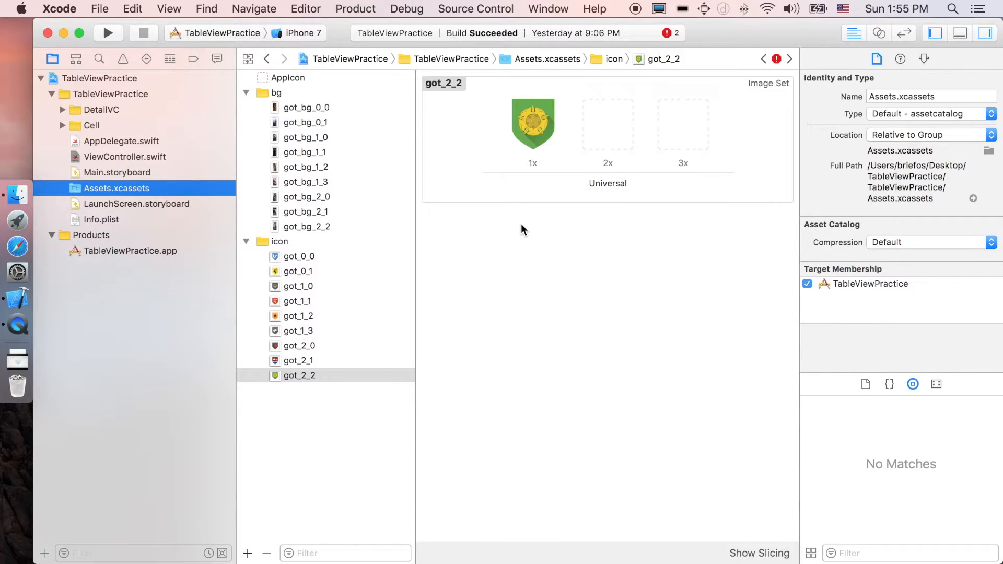
mouse_move(135, 160)
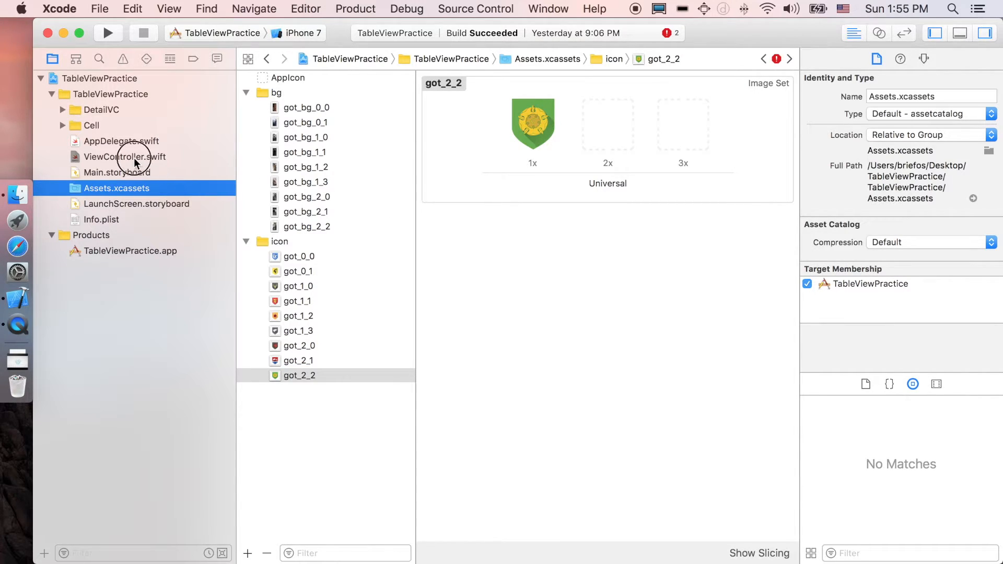
Rewrite numberOfRowsInSection as a switch on section returning 2, 4 or 3 rows.
click(124, 157)
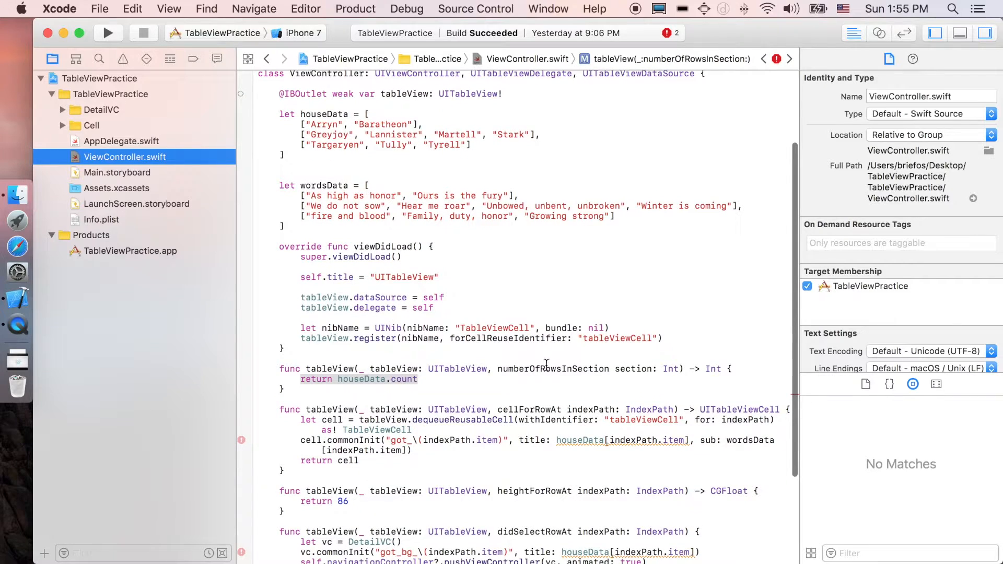
double_click(552, 369)
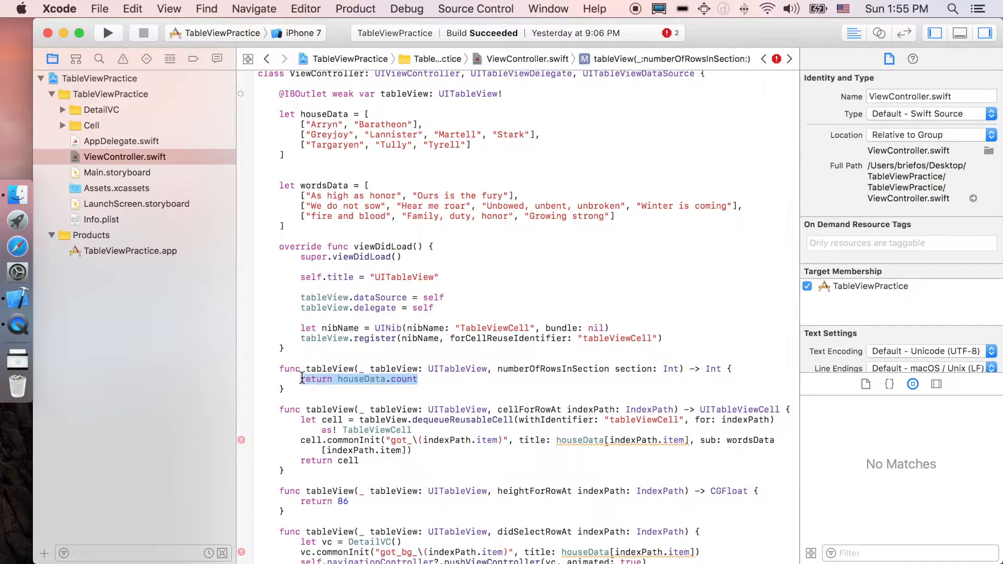
text(var)
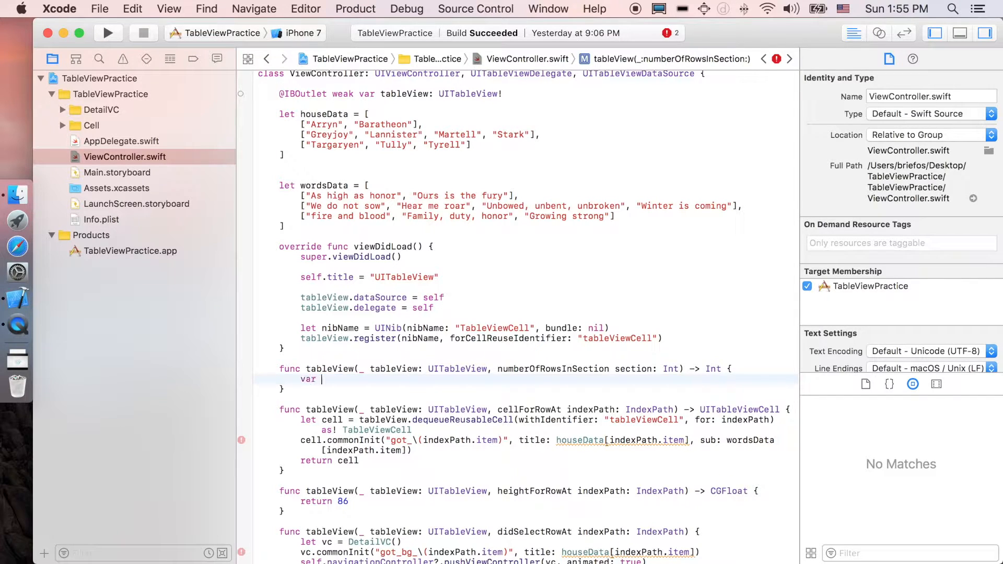
text(rows: Int!)
text(rows = 2)
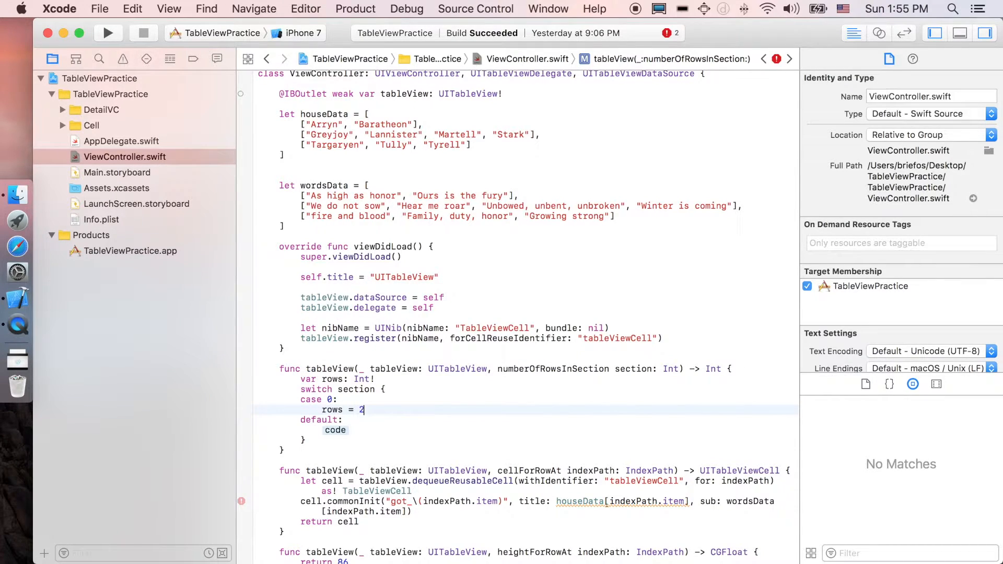
text(break)
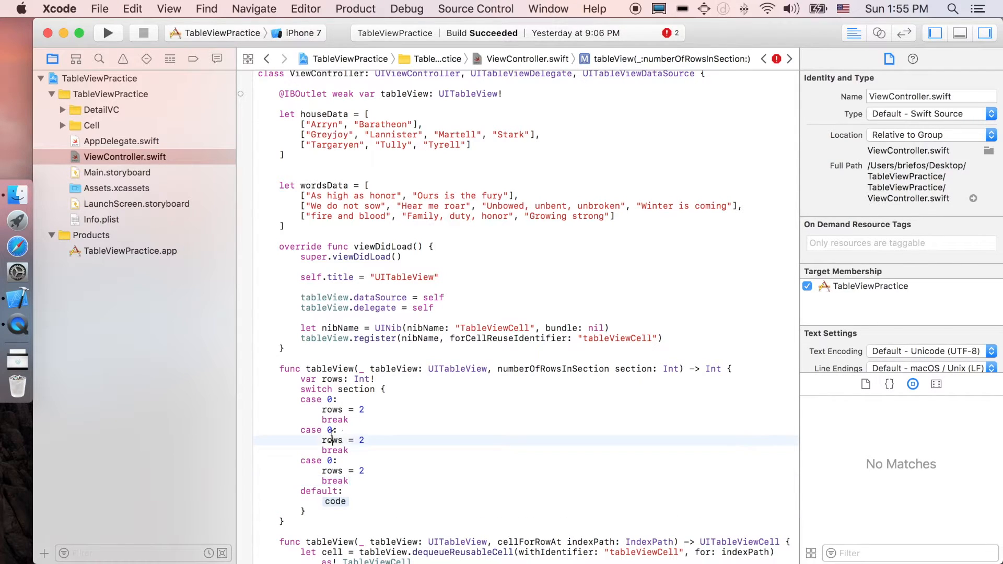
text(1)
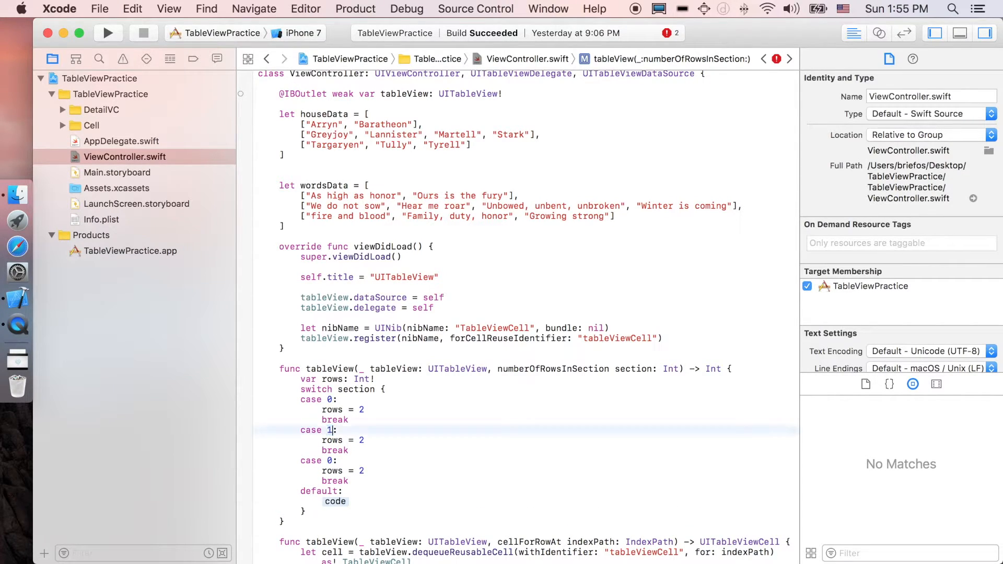
text(32)
click(556, 500)
text(break)
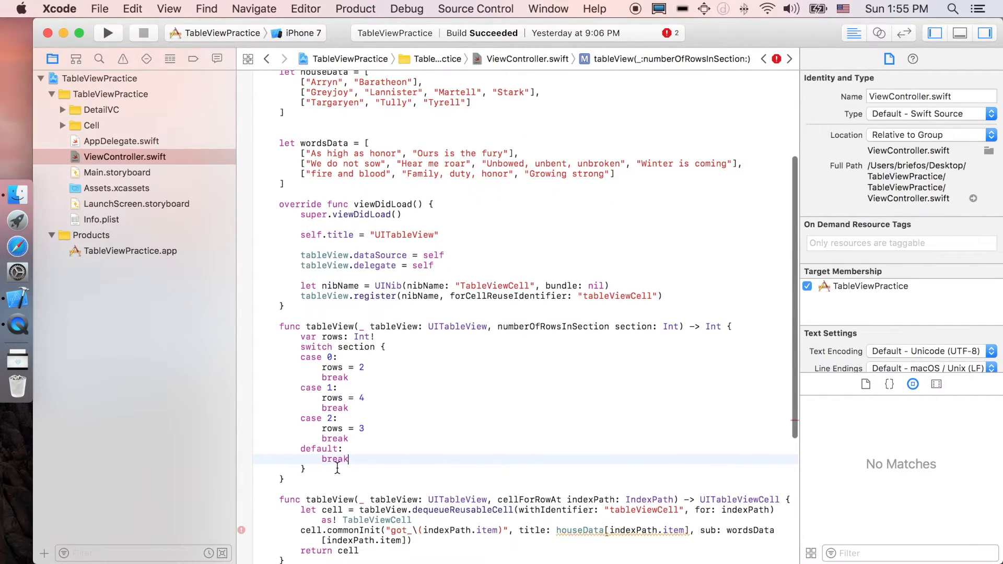
Add numberOfSections(in:) returning 3.
text(reut)
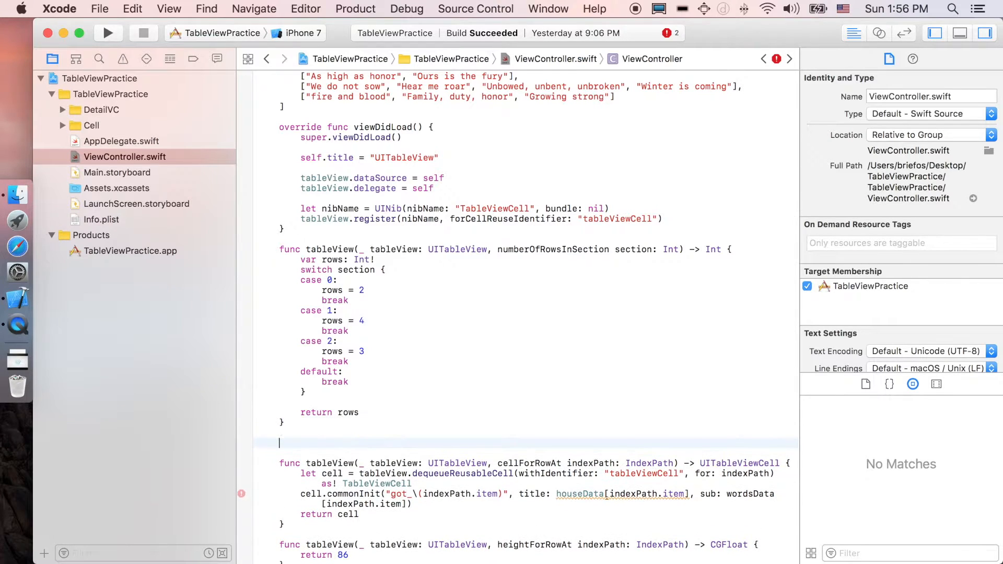
text(numberOfSections(in tableView: UITableView) -> Int {)
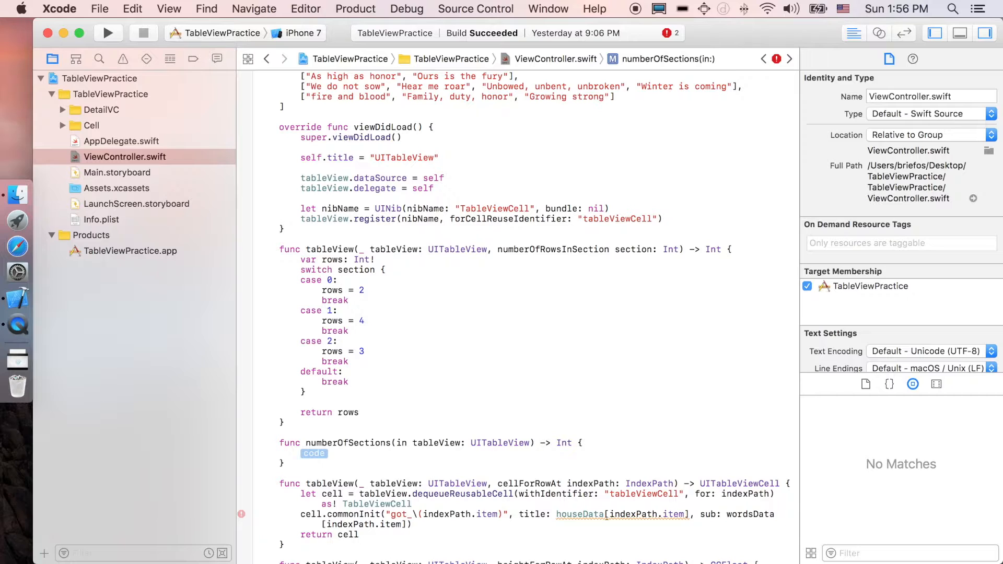
text(return 3)
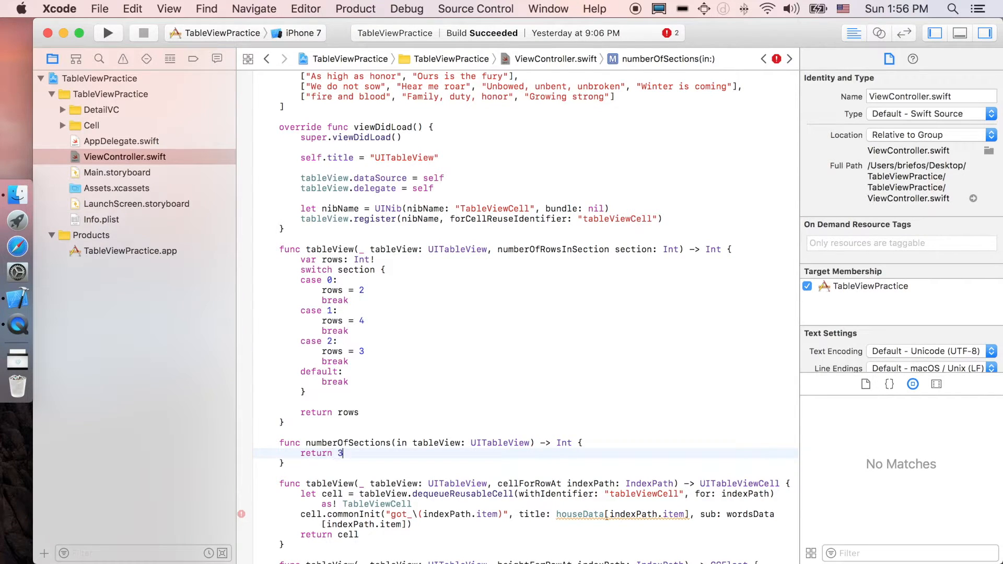
scroll(down, 3)
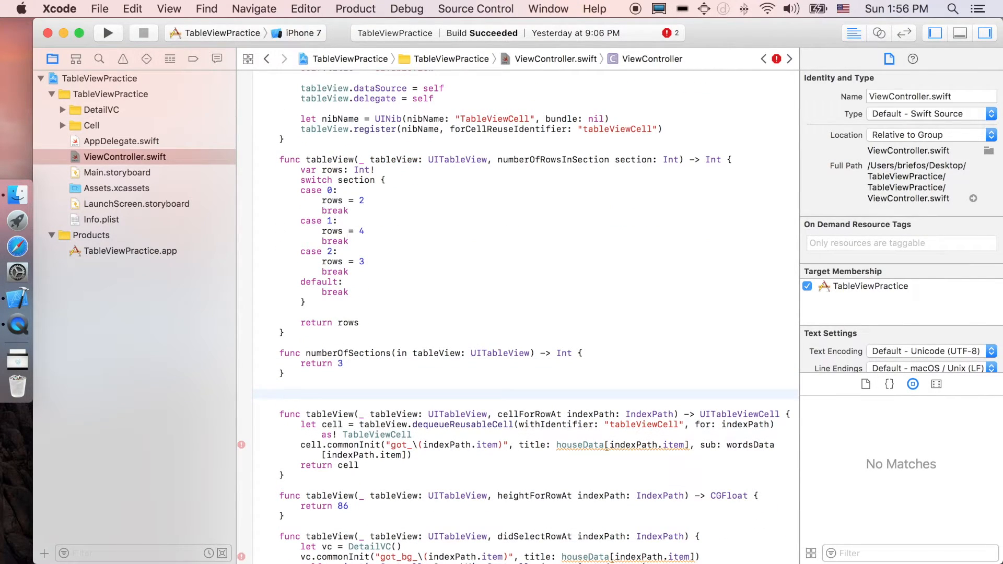
Add titleForHeaderInSection with a headerLabel variable and a first case assigning "Header 1".
text(titl)
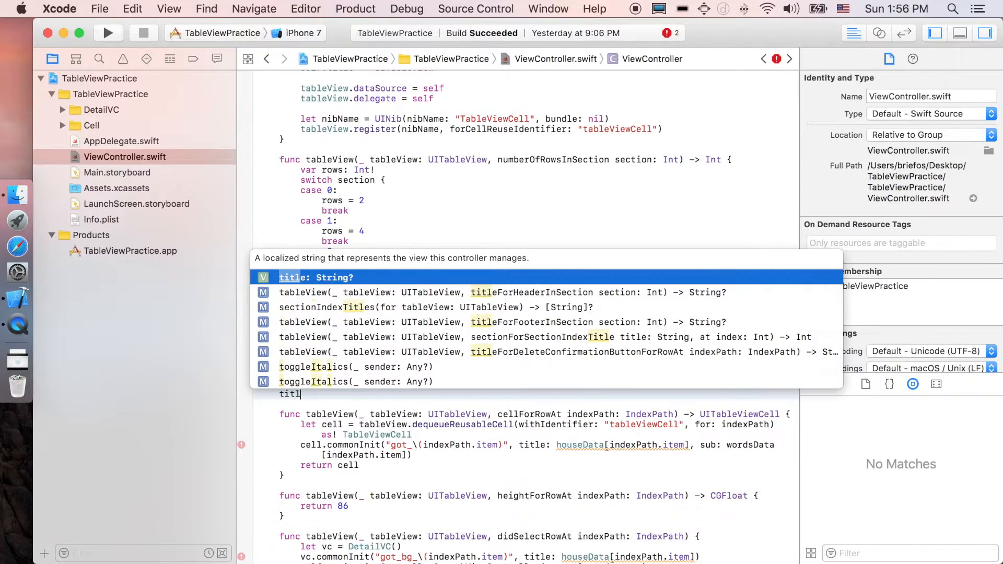
text(eForHeaderInSection section: Int) -> String? {)
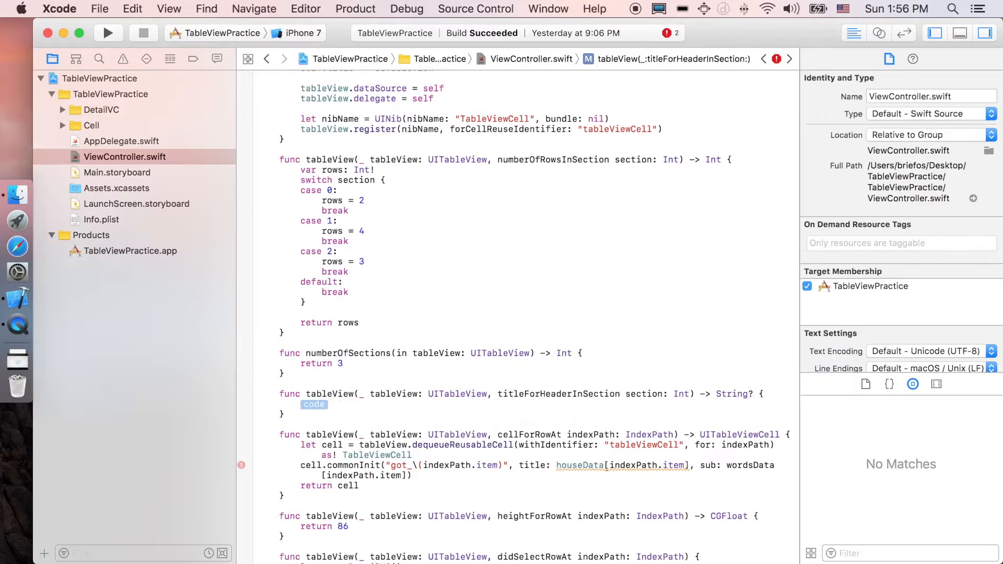
text(var)
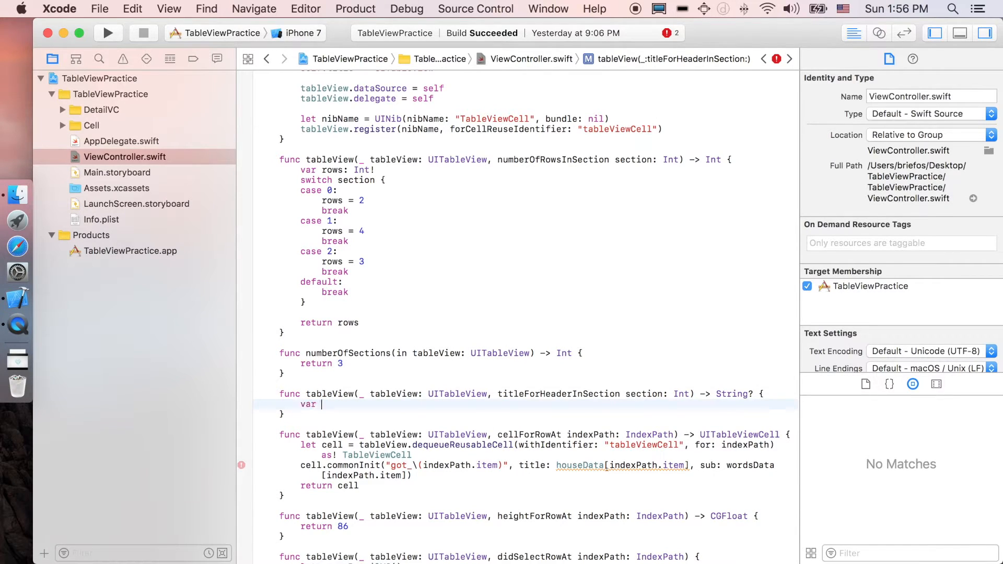
text(headerLabel: String!)
text(switch se {)
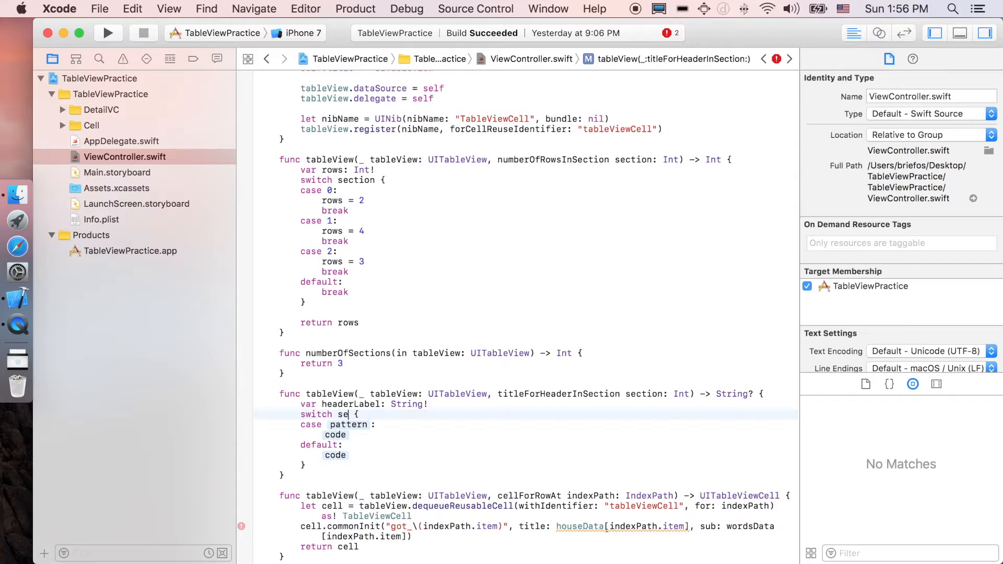
double_click(349, 425)
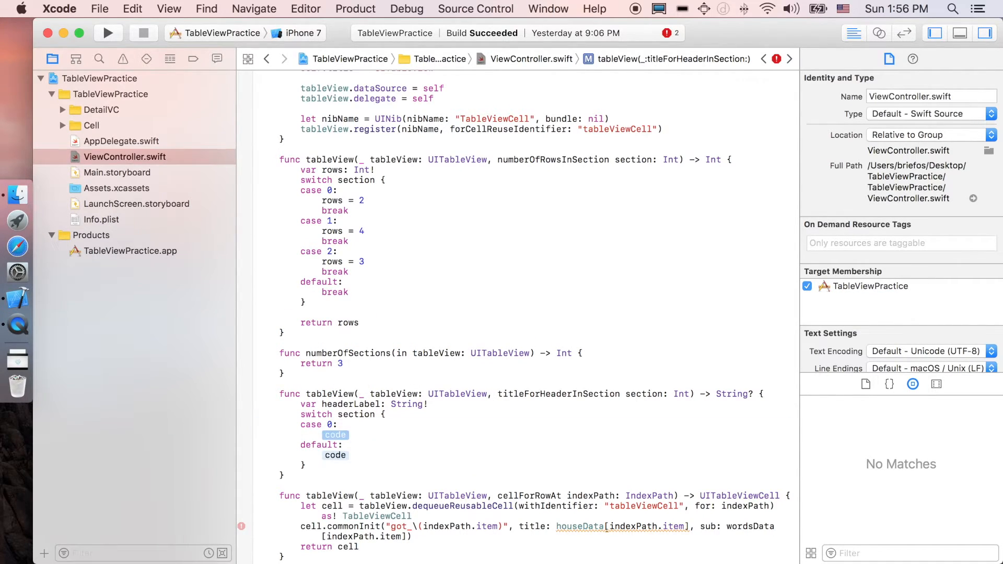
text(headerLabel = ")
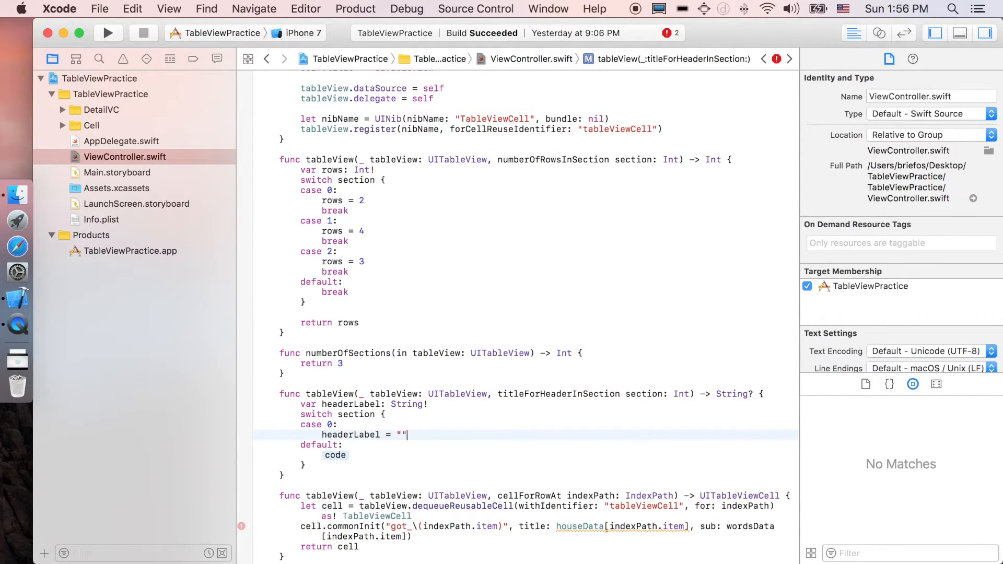
text(Header 1)
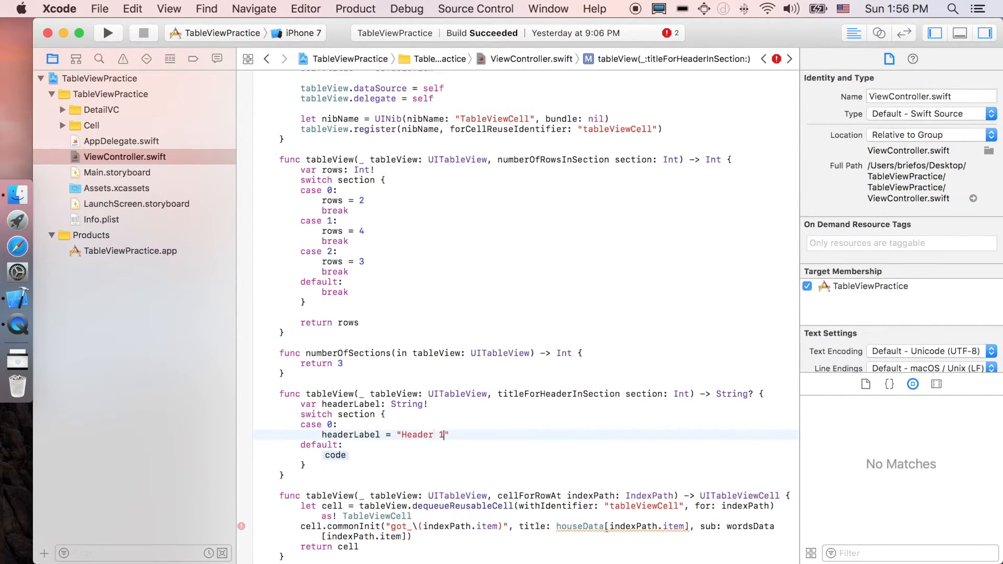
text(break)
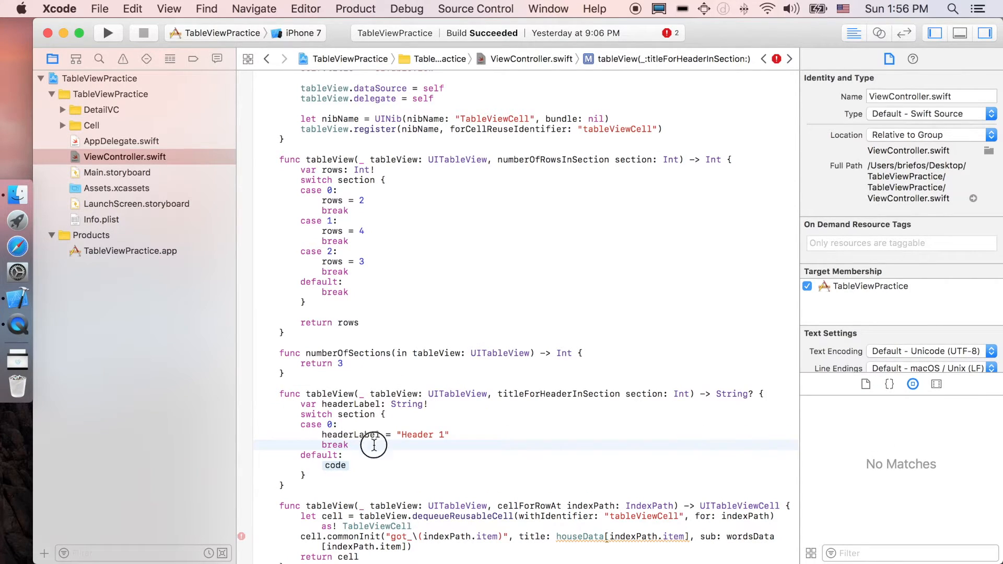
Add the Header 2 and Header 3 cases with breaks and return headerLabel.
key(return)
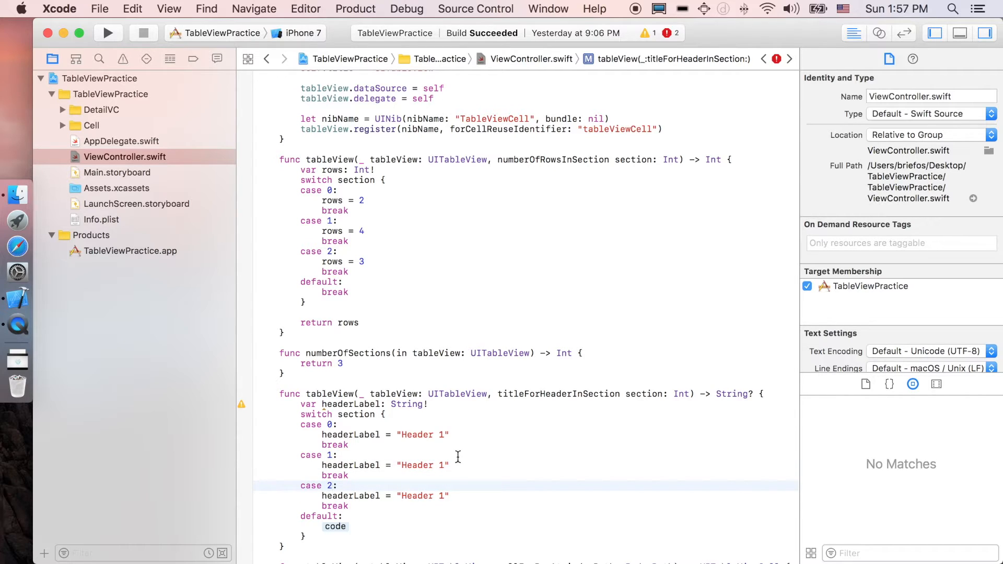
text(2)
text(3)
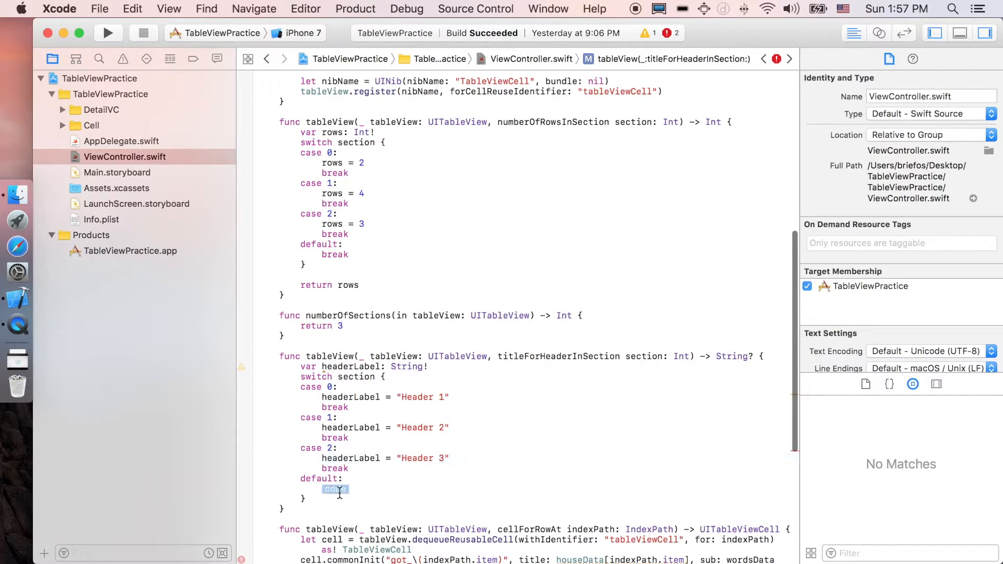
text(break)
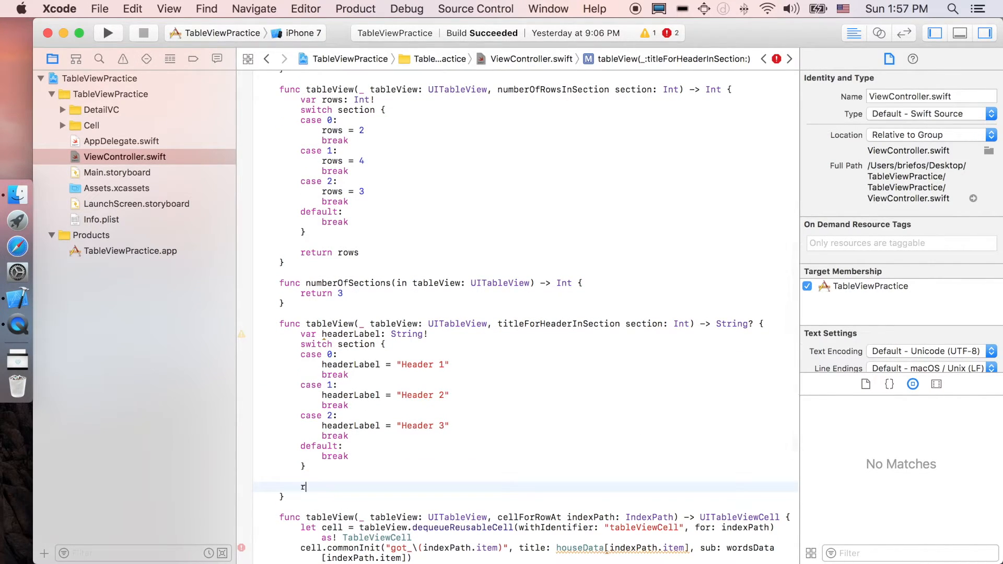
text(eturn her)
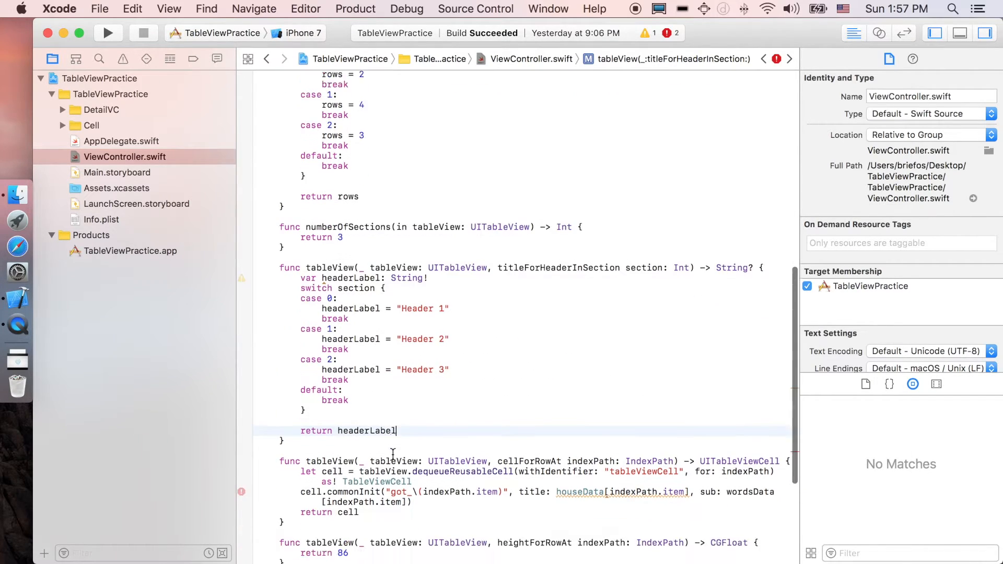
scroll(down, 3)
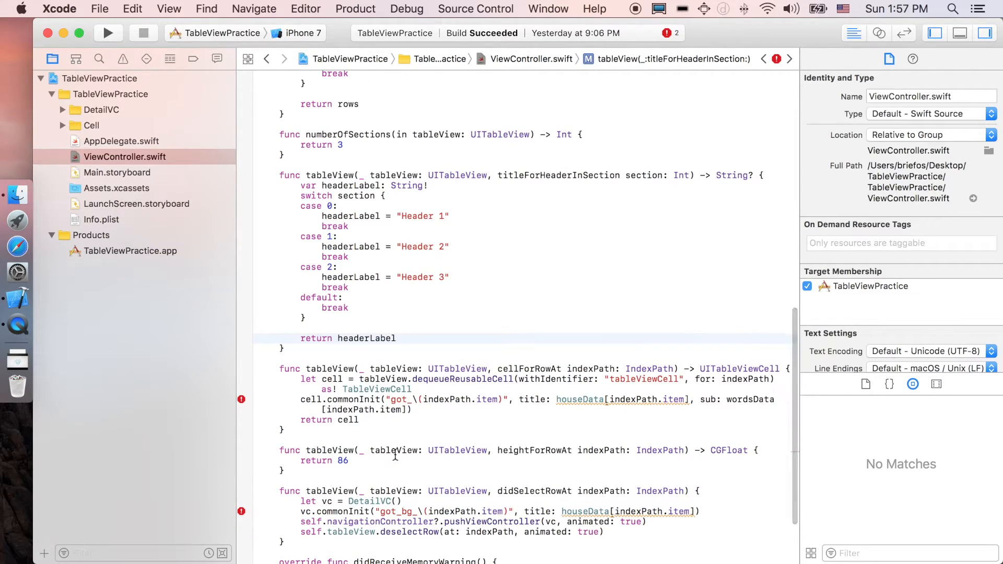
Index houseData/wordsData by [section][item] and build got_section_item image names in cellForRowAt and didSelectRowAt.
double_click(529, 369)
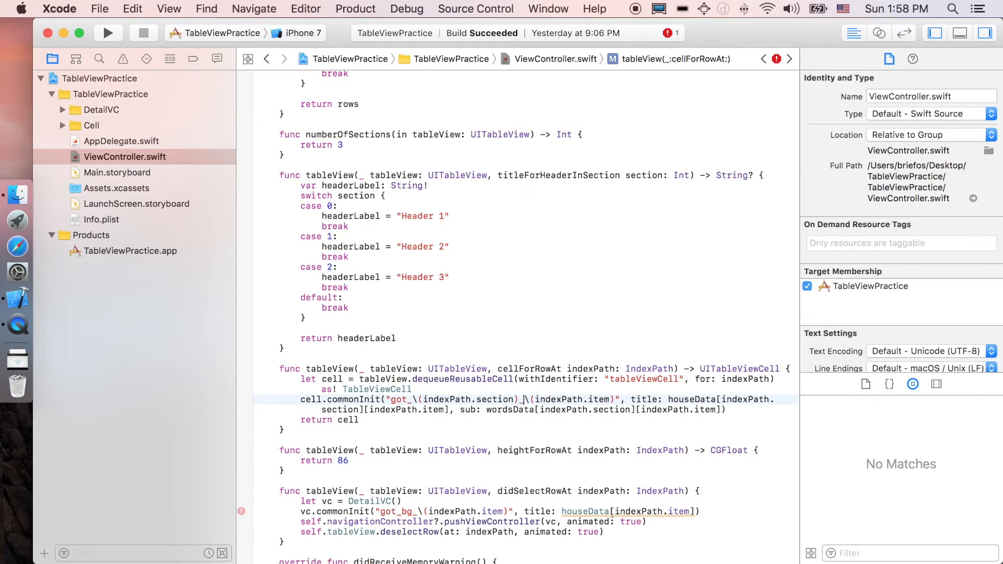
scroll(down, 3)
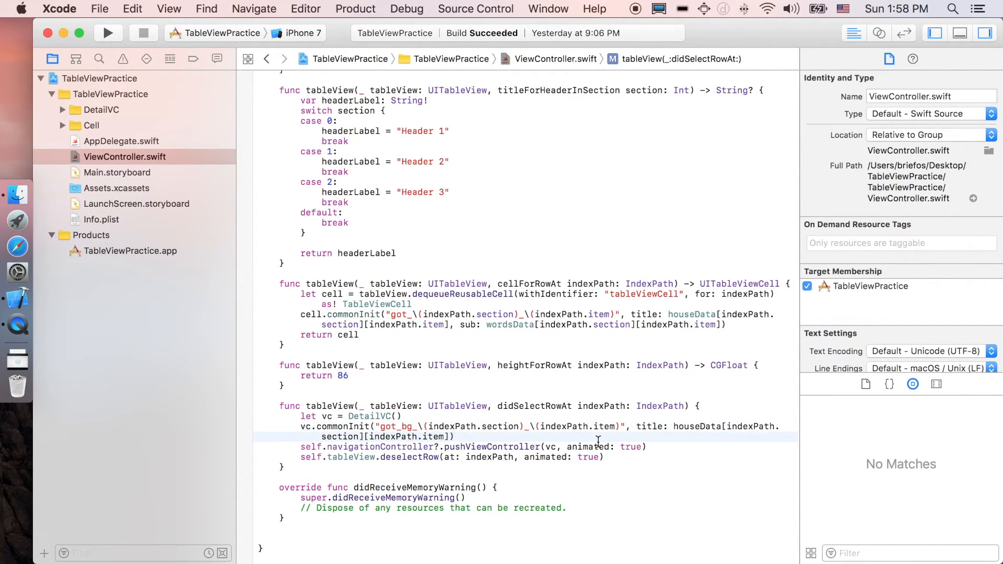
scroll(up, 3)
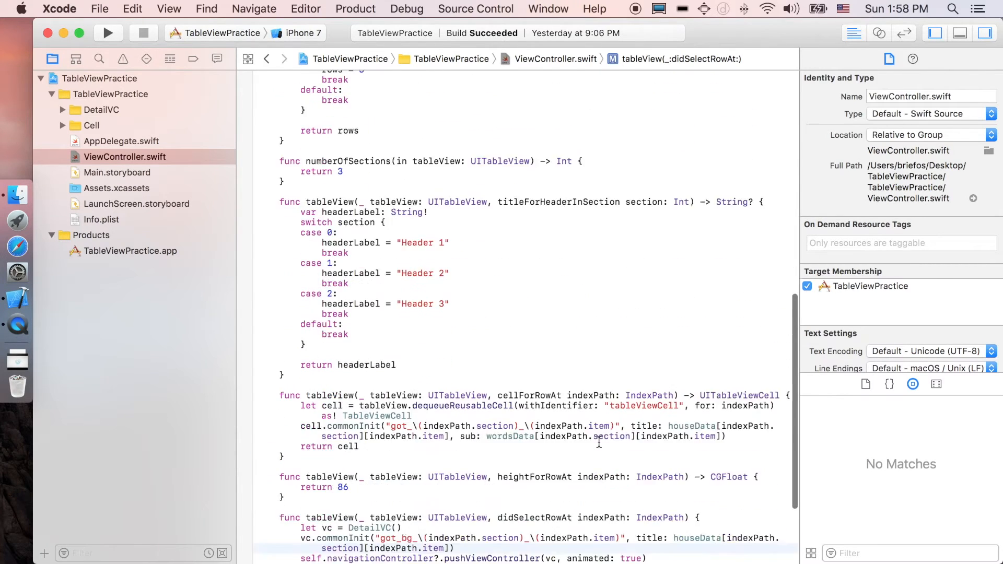
Run the app, scroll the table under Header 1–3 and open the Lannister row's detail screen.
click(107, 33)
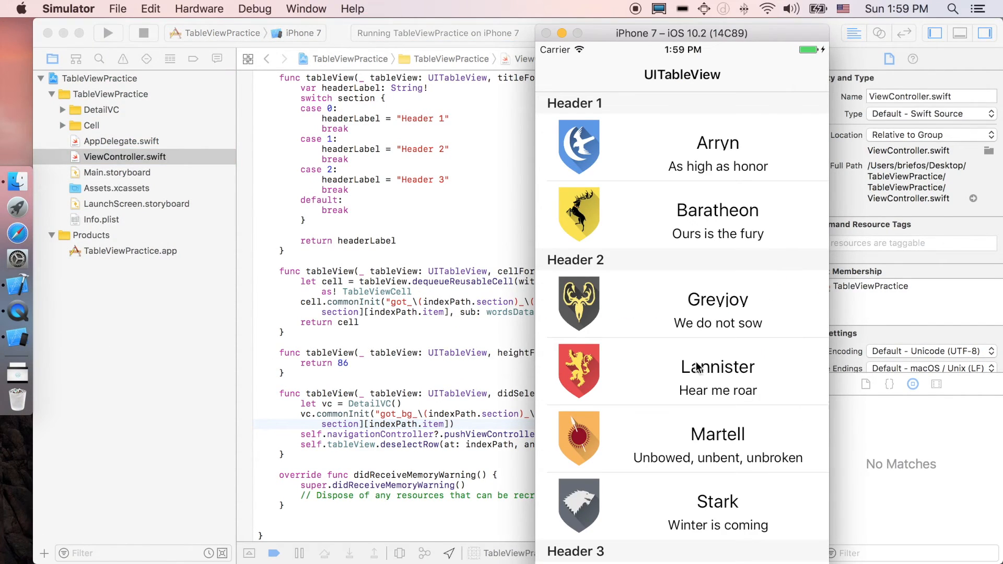
mouse_move(689, 196)
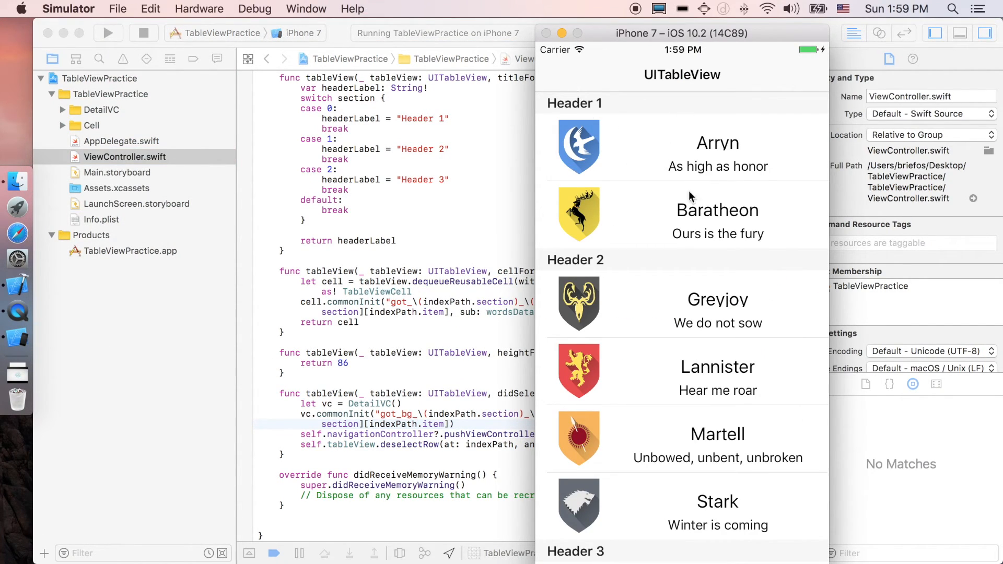
scroll(down, 3)
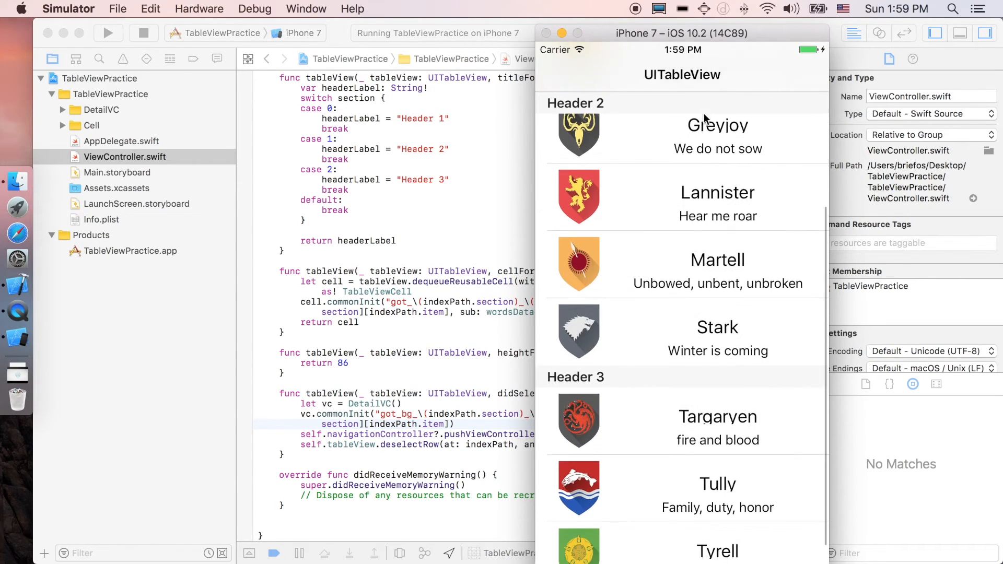
scroll(down, 3)
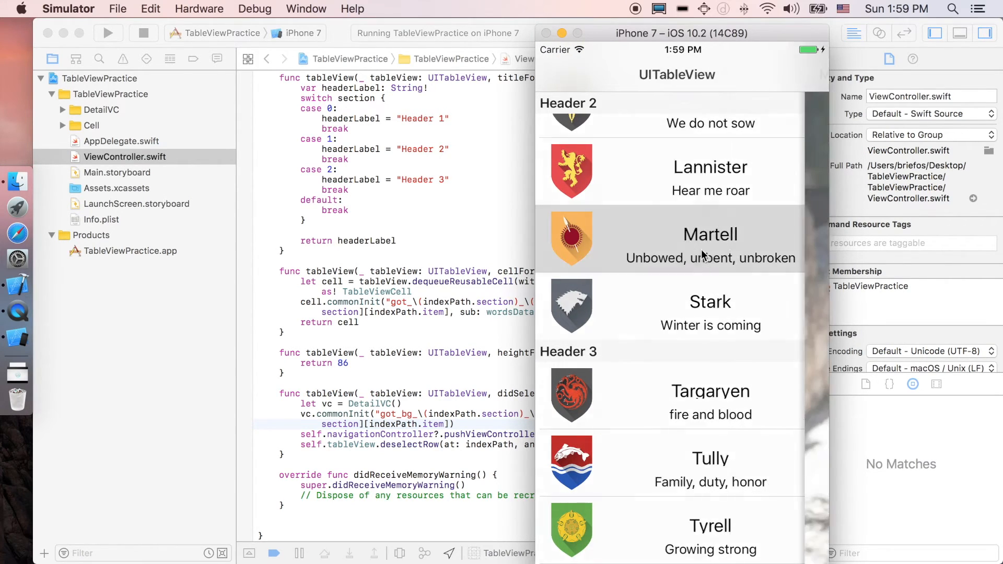
click(716, 191)
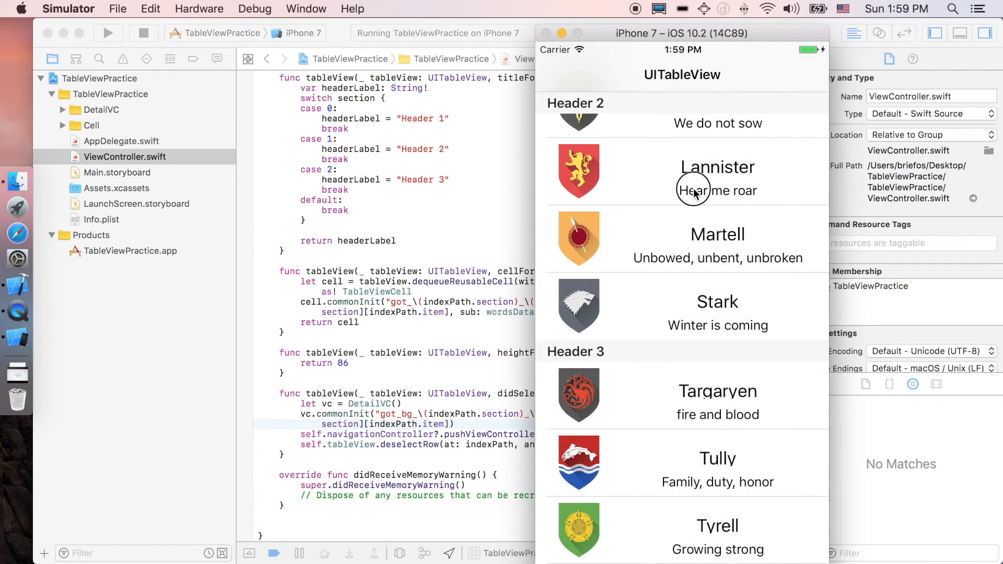
scroll(up, 3)
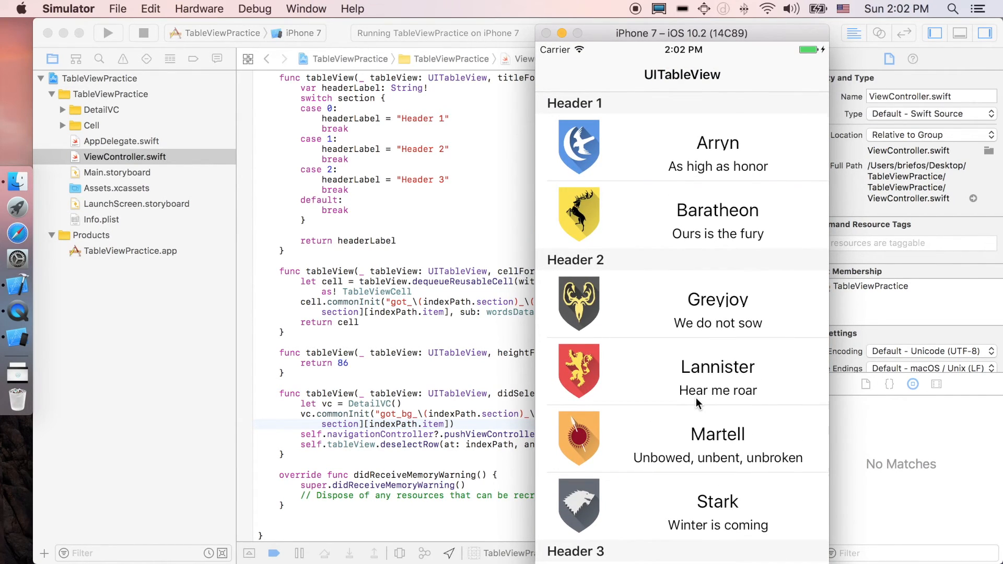